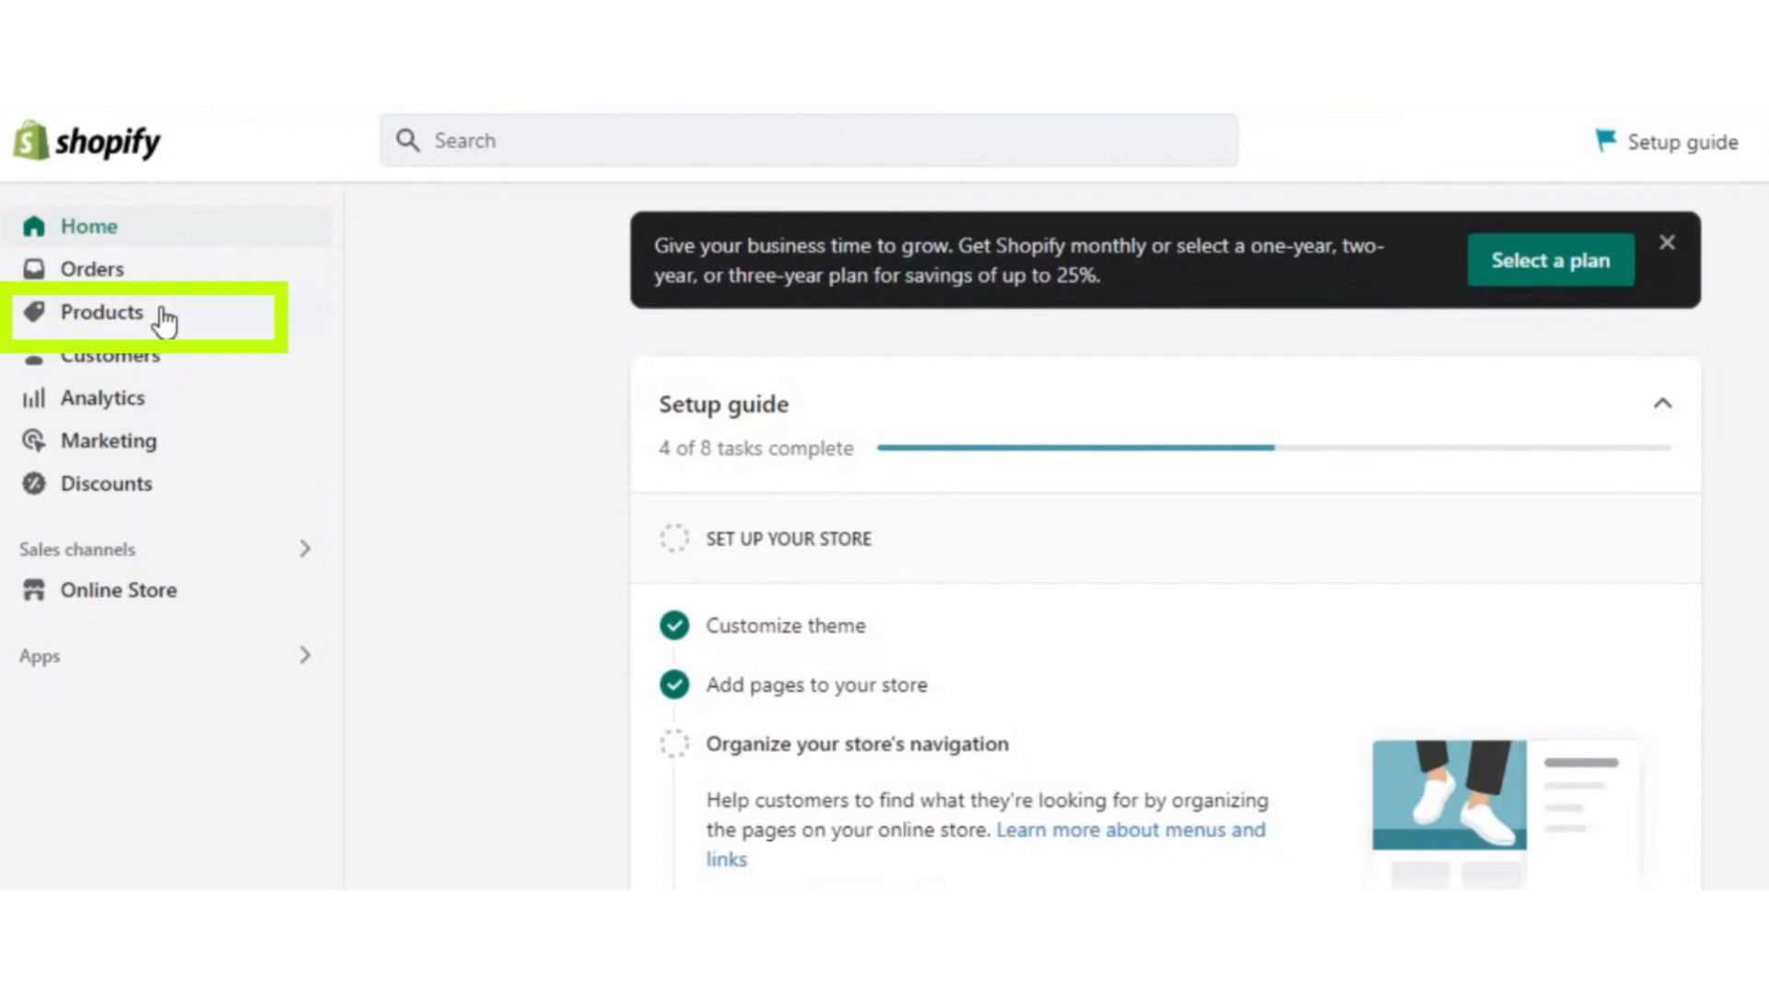
# Step: Go to the Products list in the Shopify admin sidebar
pyautogui.click(102, 312)
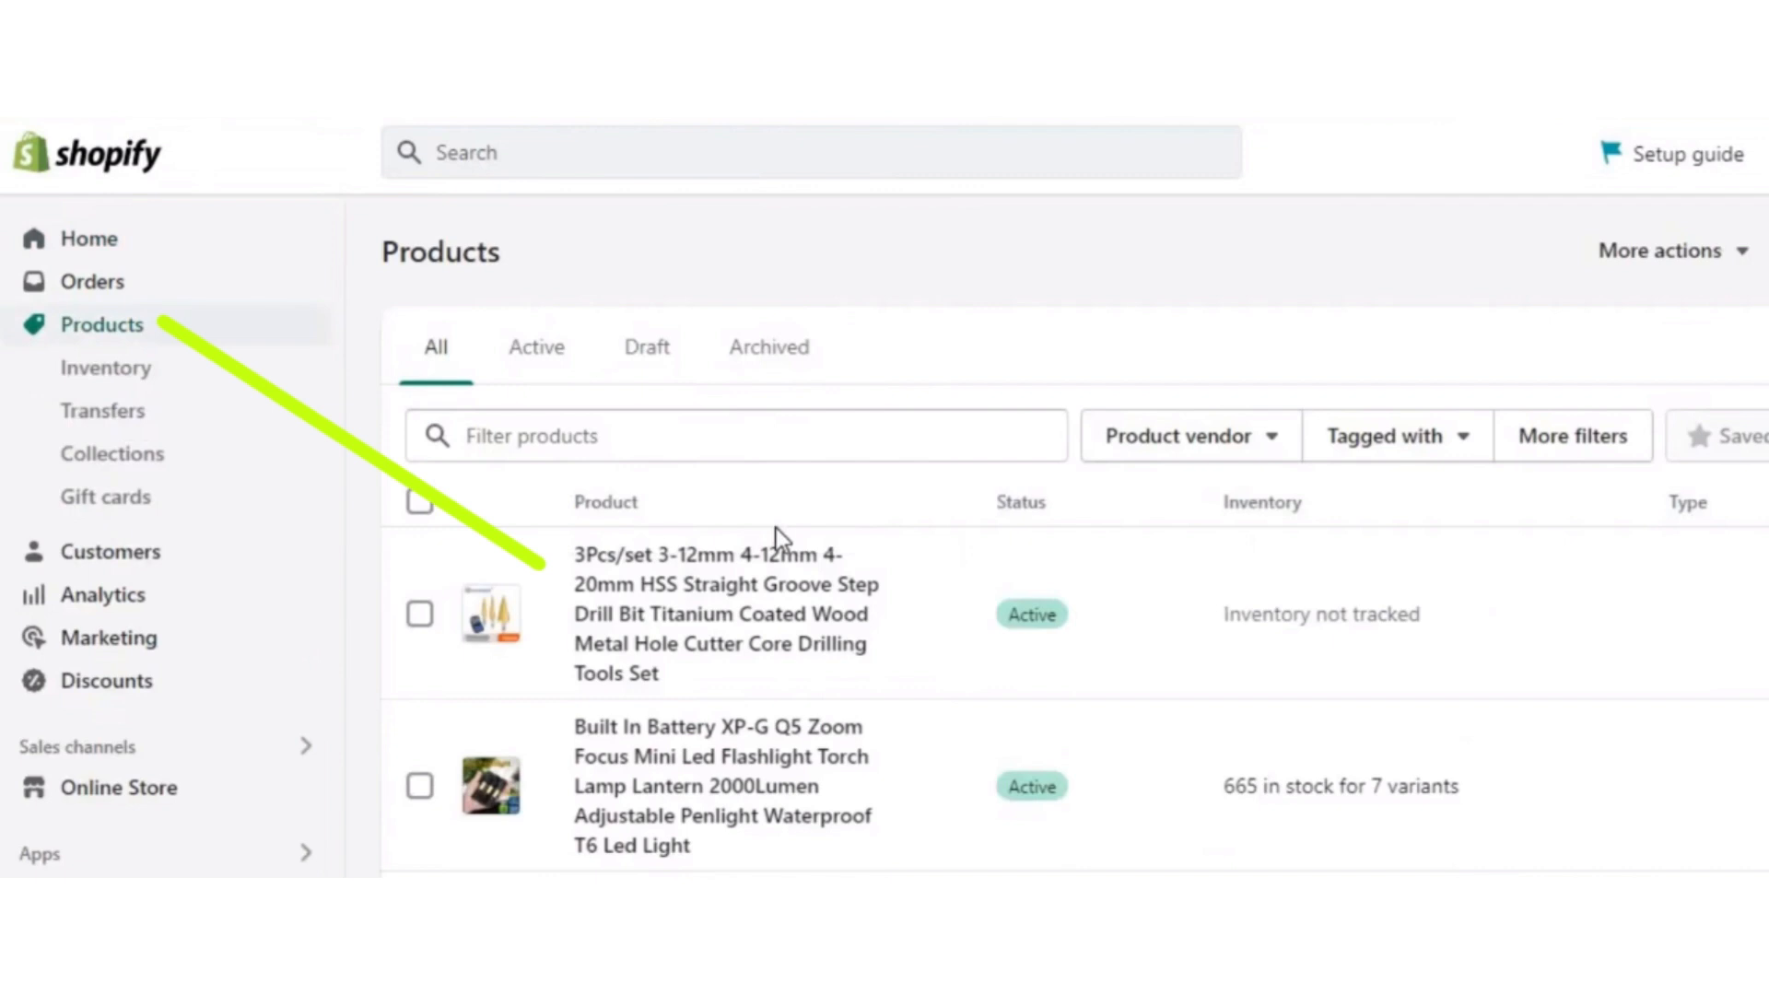
# Step: Visit the drill bit set product and its variant, then begin uploading bone.png as the favicon
pyautogui.click(725, 613)
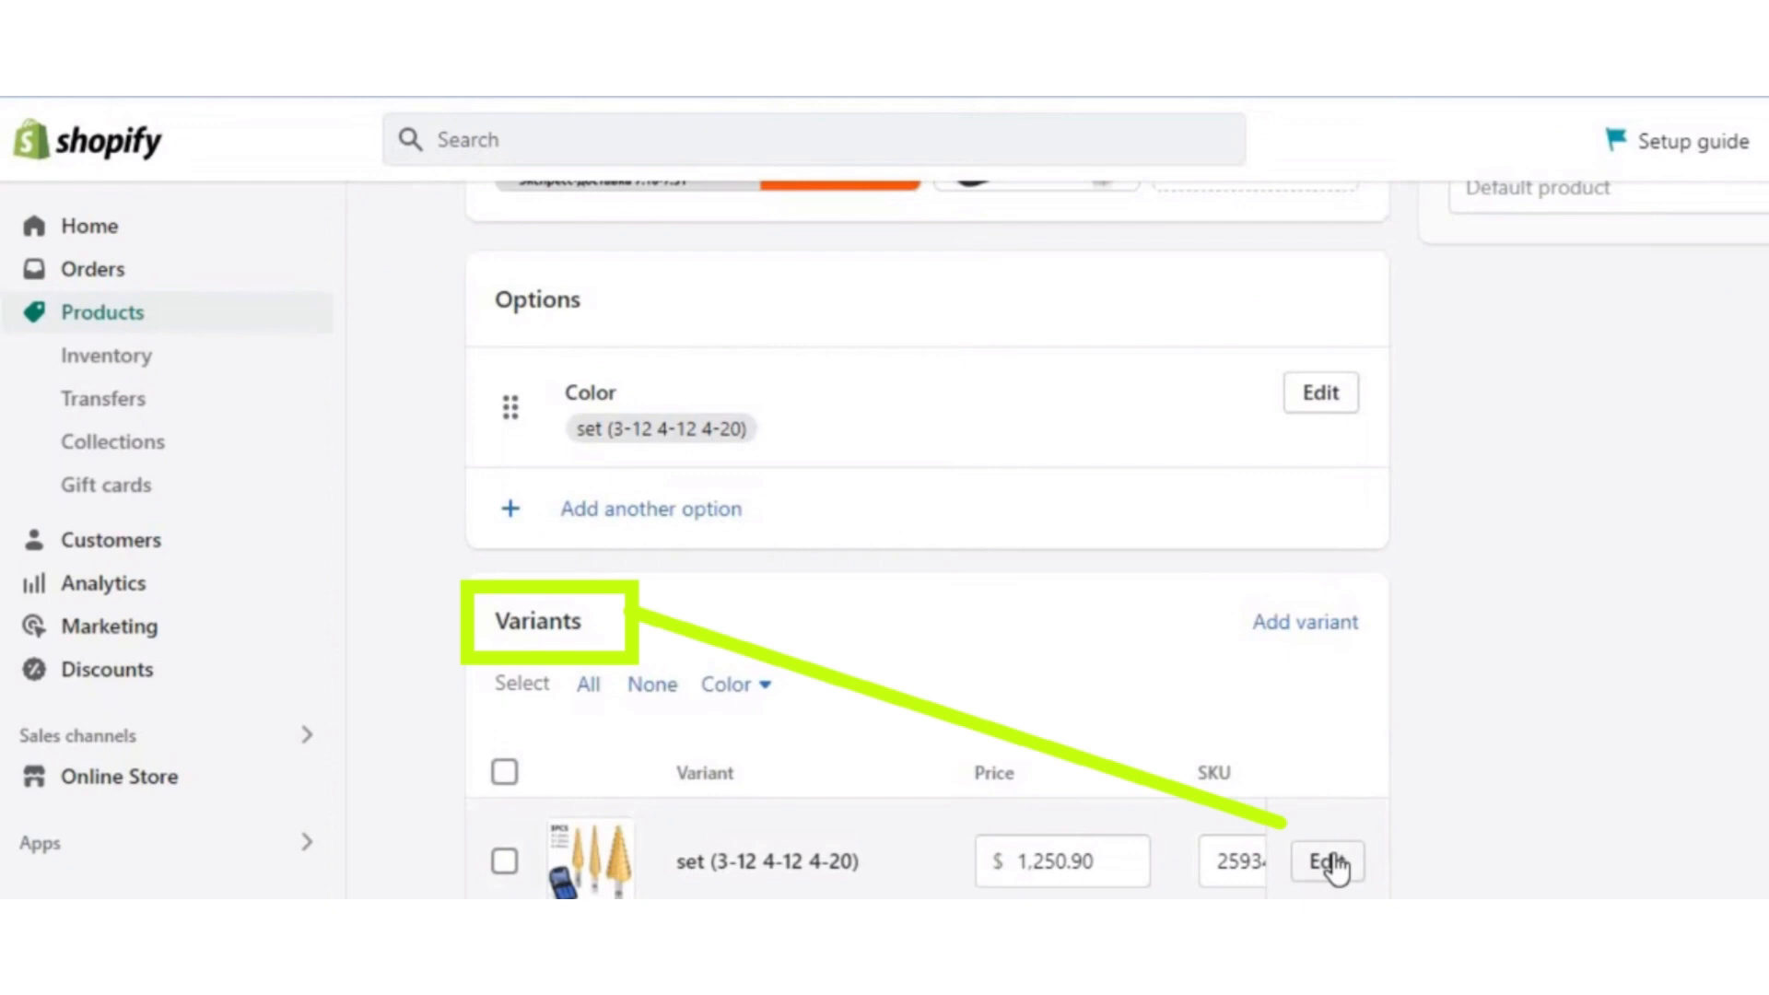
pyautogui.click(1325, 862)
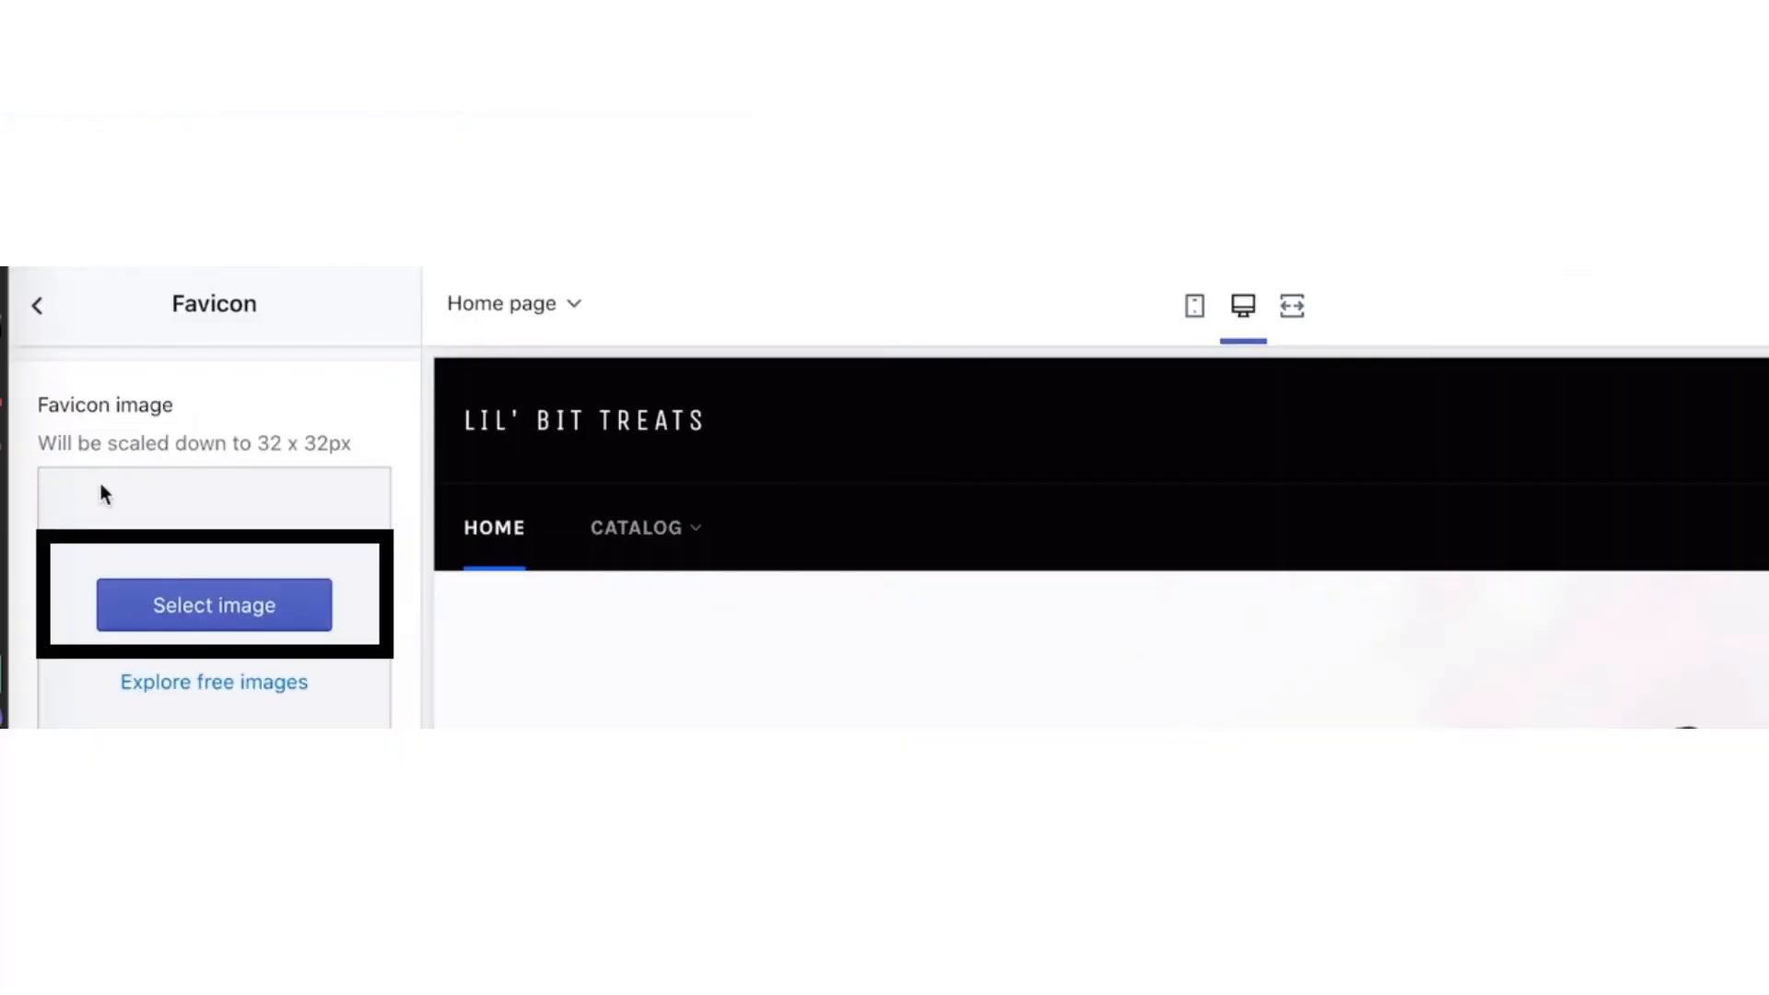
pyautogui.click(213, 604)
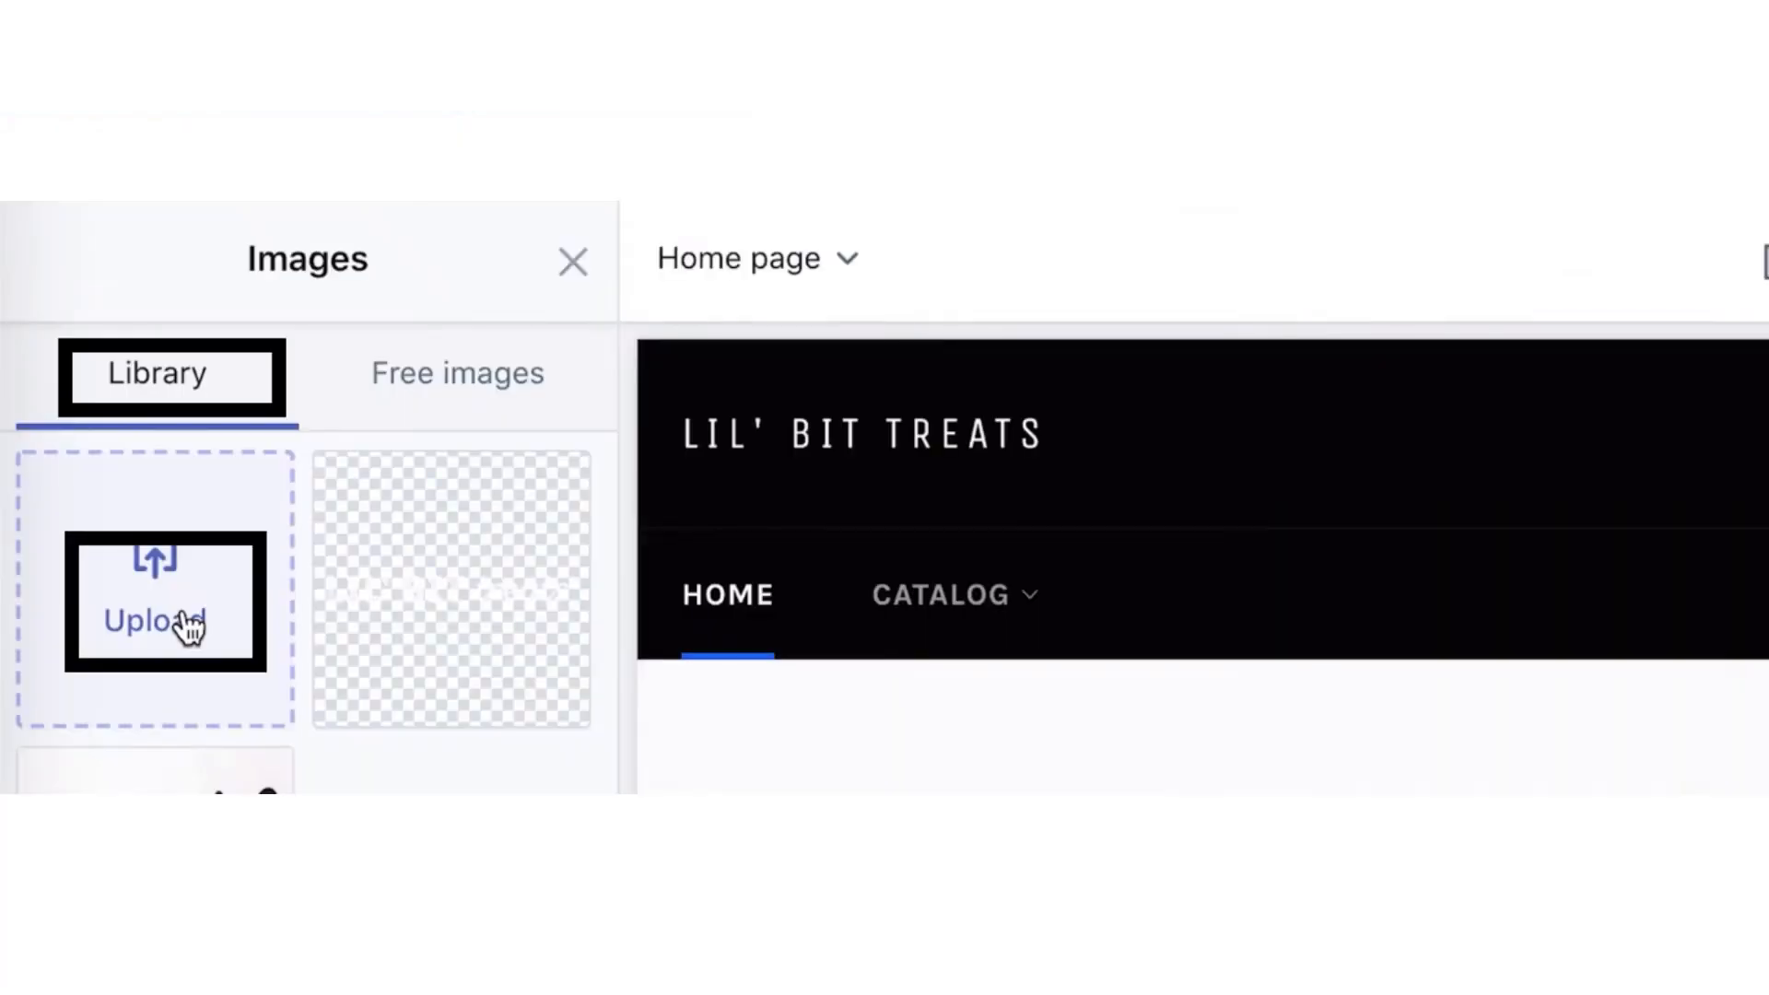
pyautogui.click(164, 620)
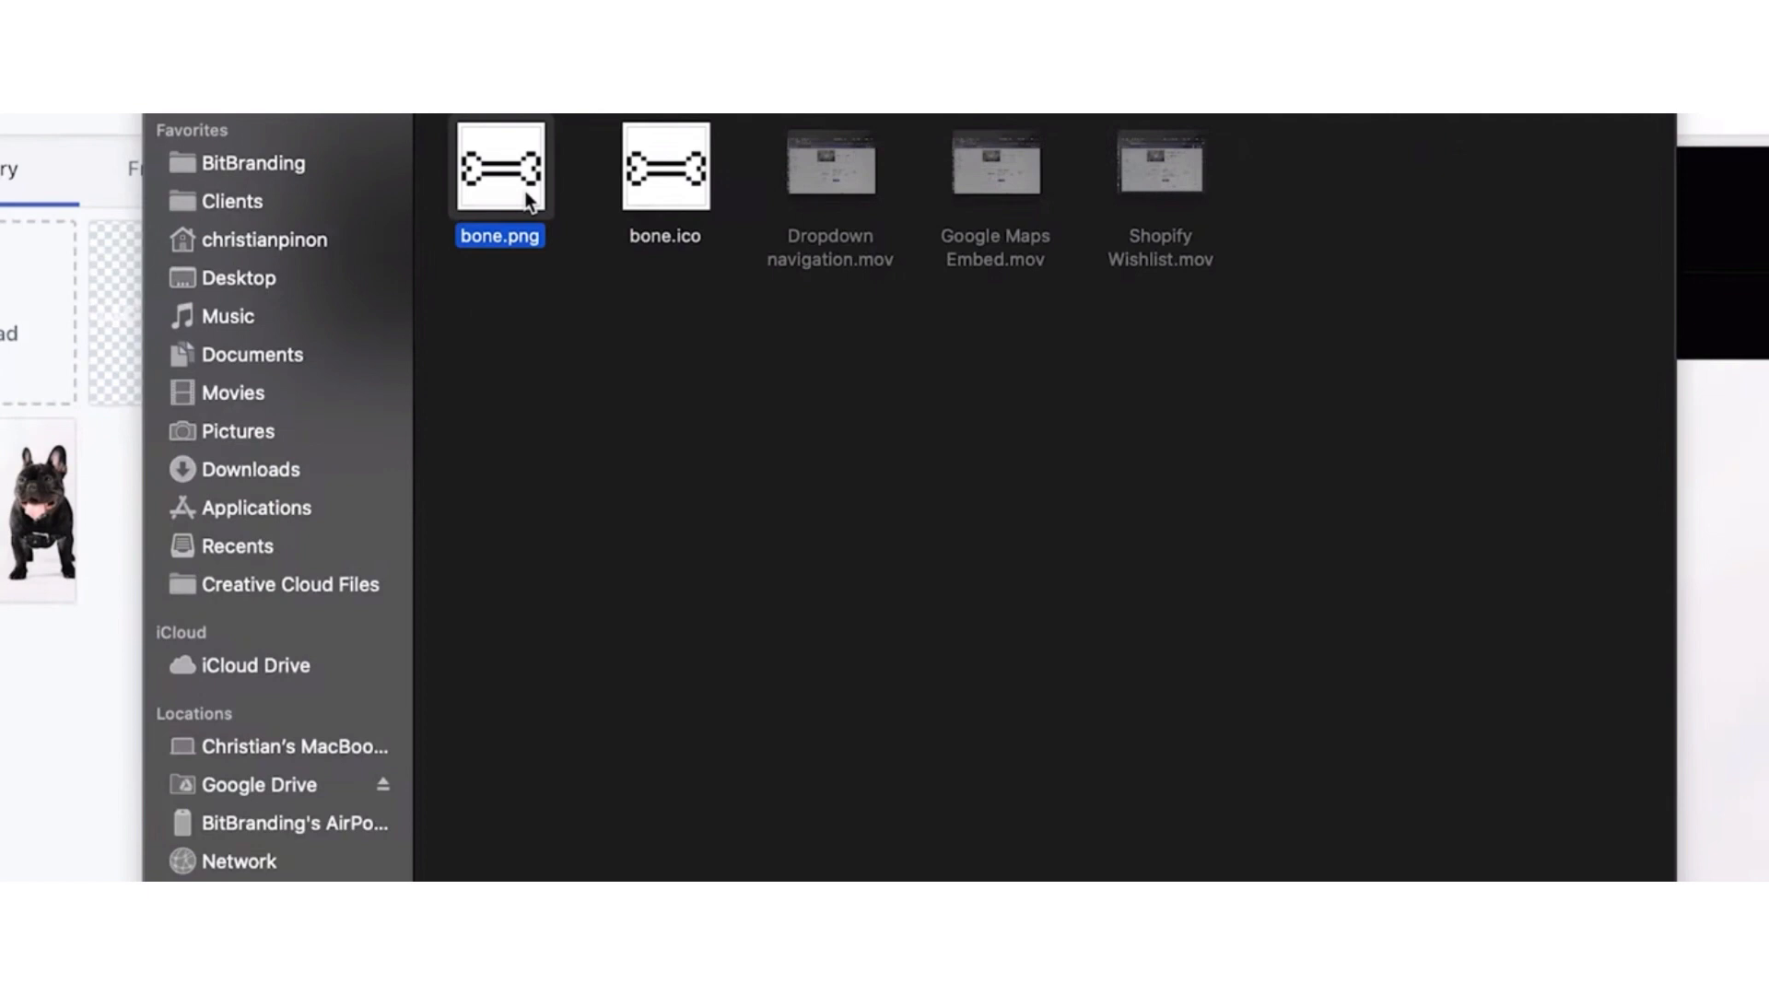